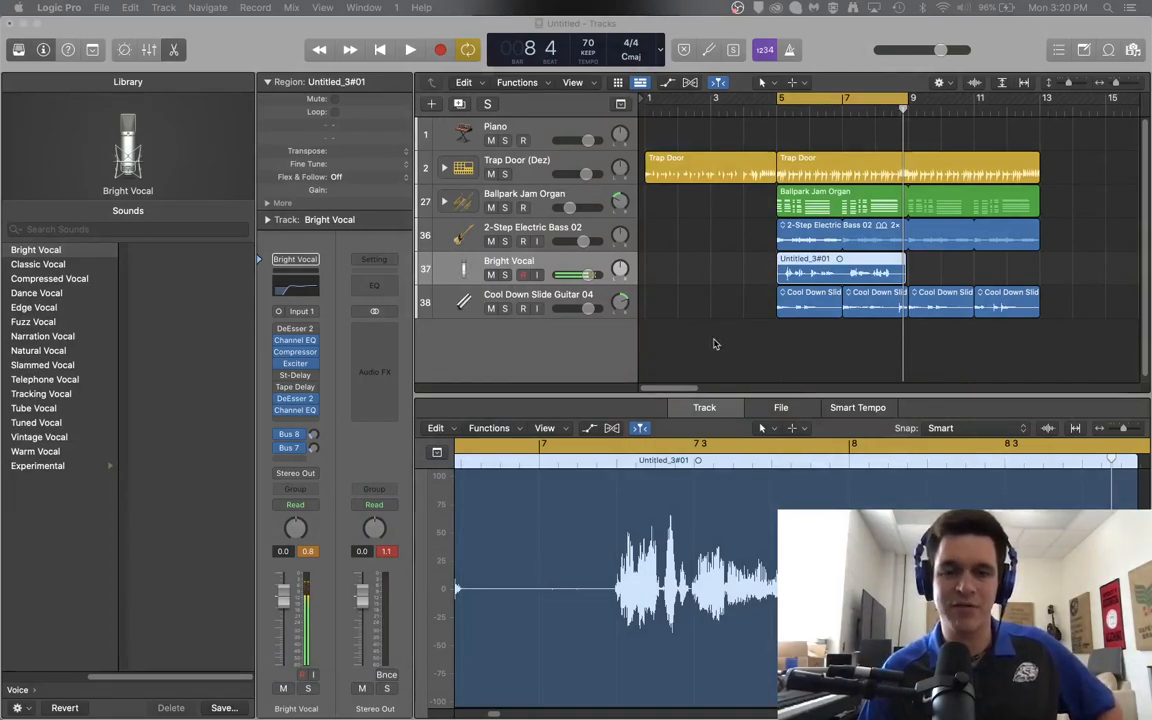
{"action": "mouse_move", "coordinate": [716, 248]}
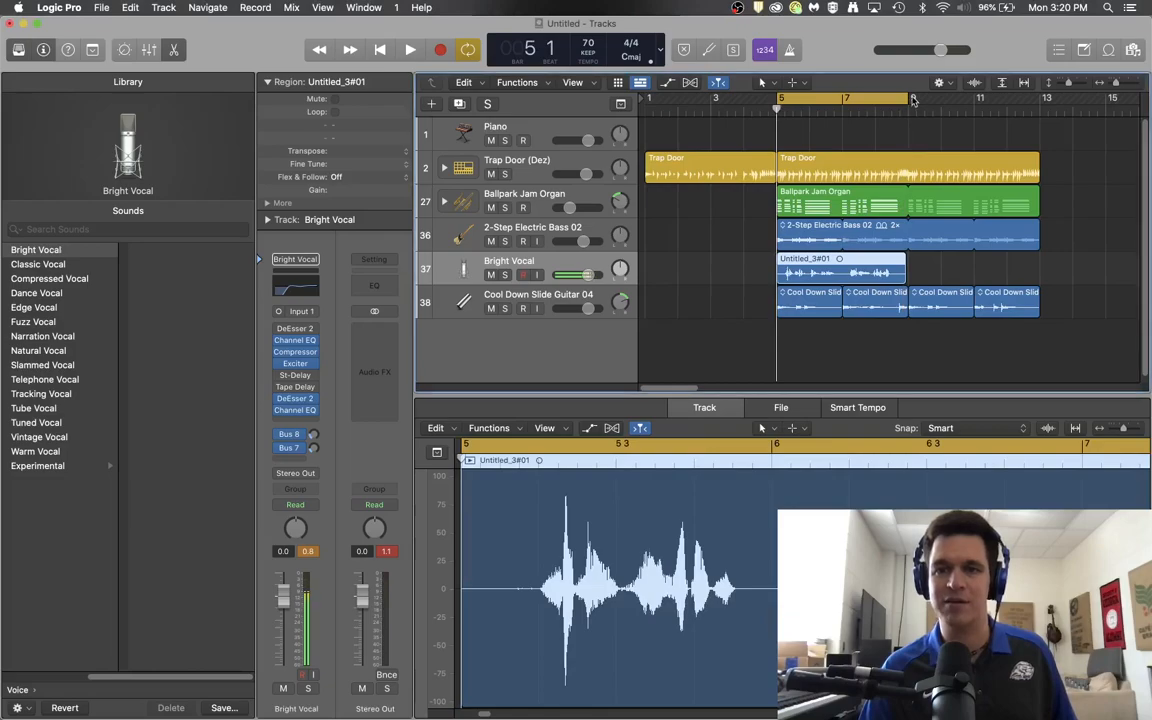
Play the song briefly from bar 5, then stop playback.
{"action": "left_click", "coordinate": [410, 50]}
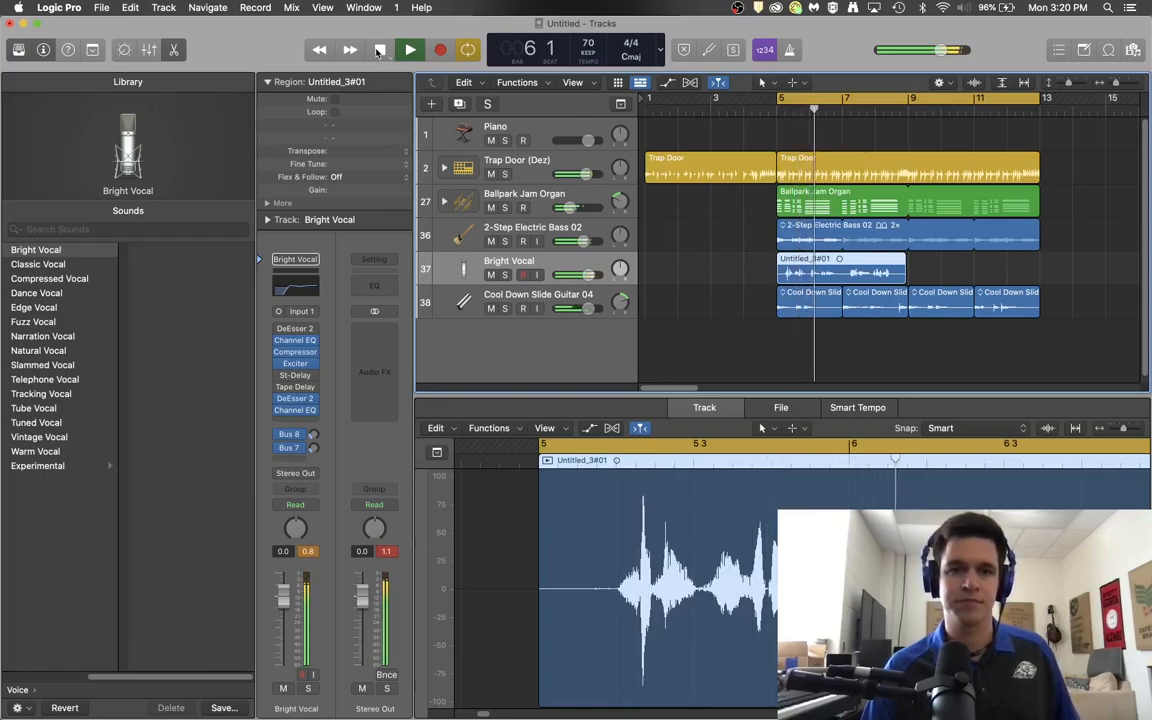
{"action": "left_click", "coordinate": [408, 48]}
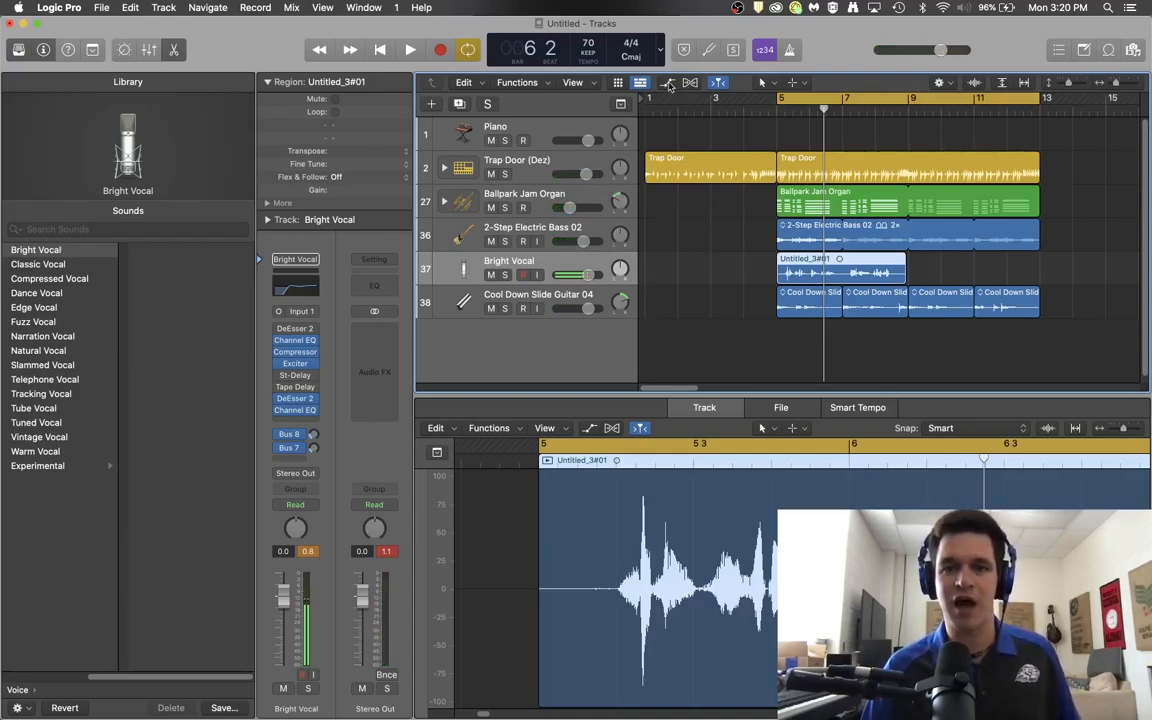
{"action": "mouse_move", "coordinate": [668, 84]}
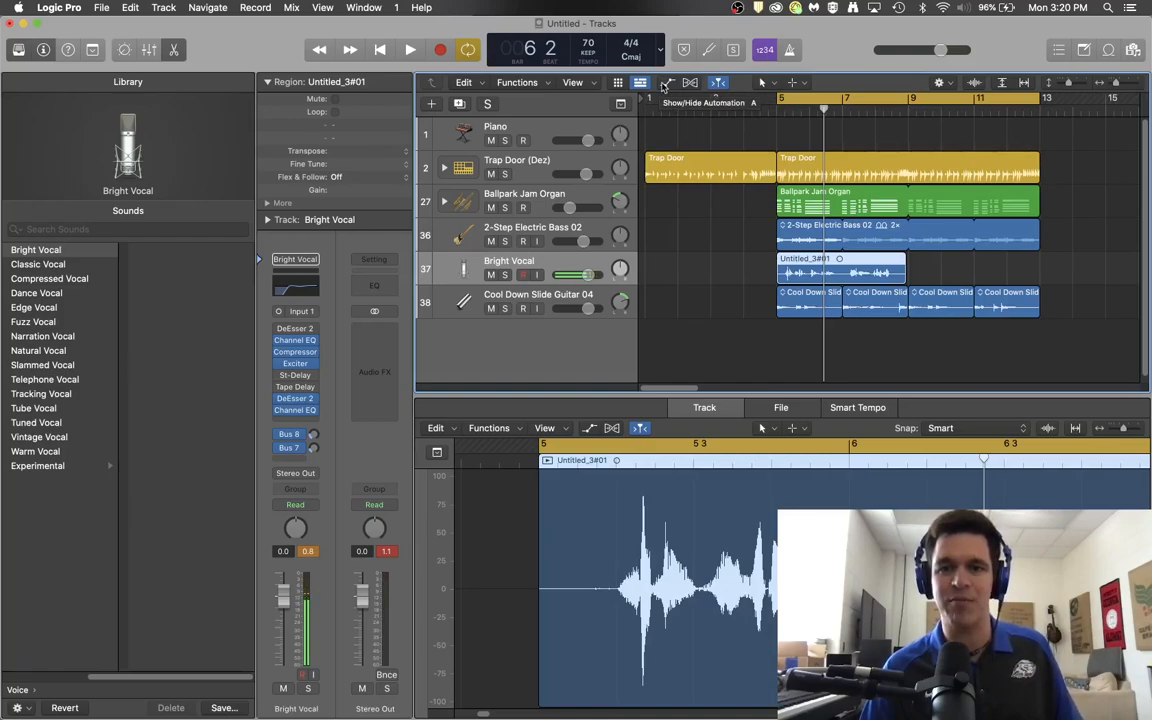
Show volume automation lanes on all tracks and scroll through them.
{"action": "left_click", "coordinate": [668, 84]}
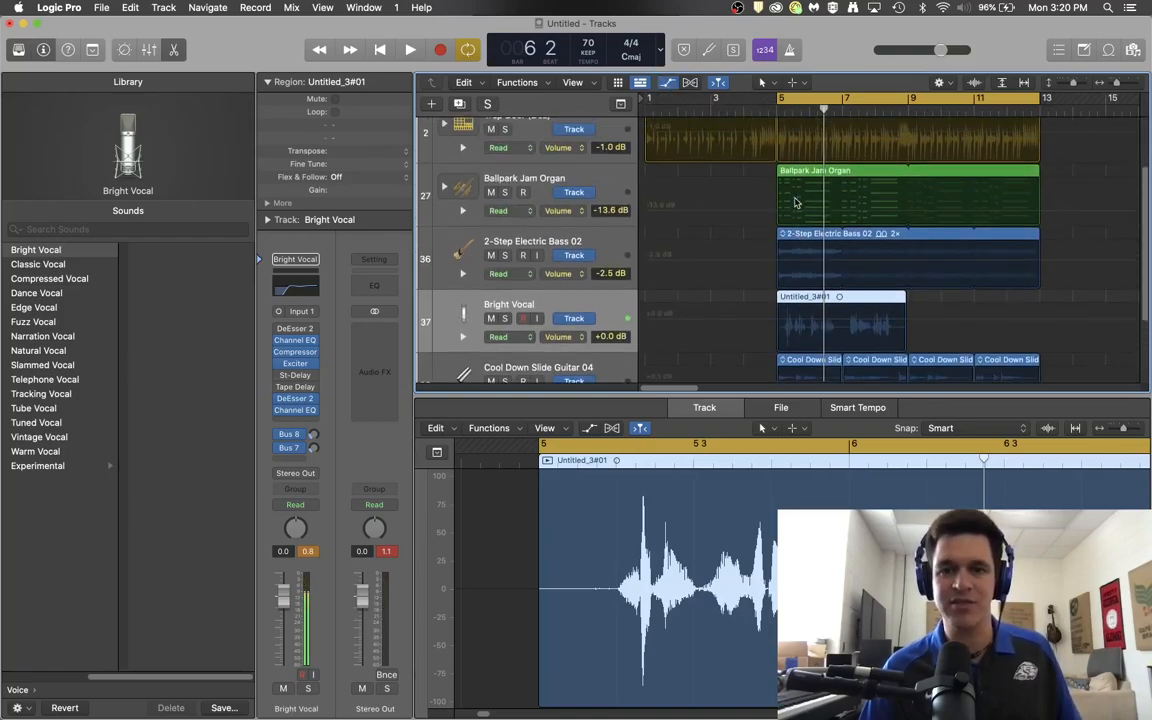
{"action": "scroll", "scroll_direction": "up", "scroll_amount": 3}
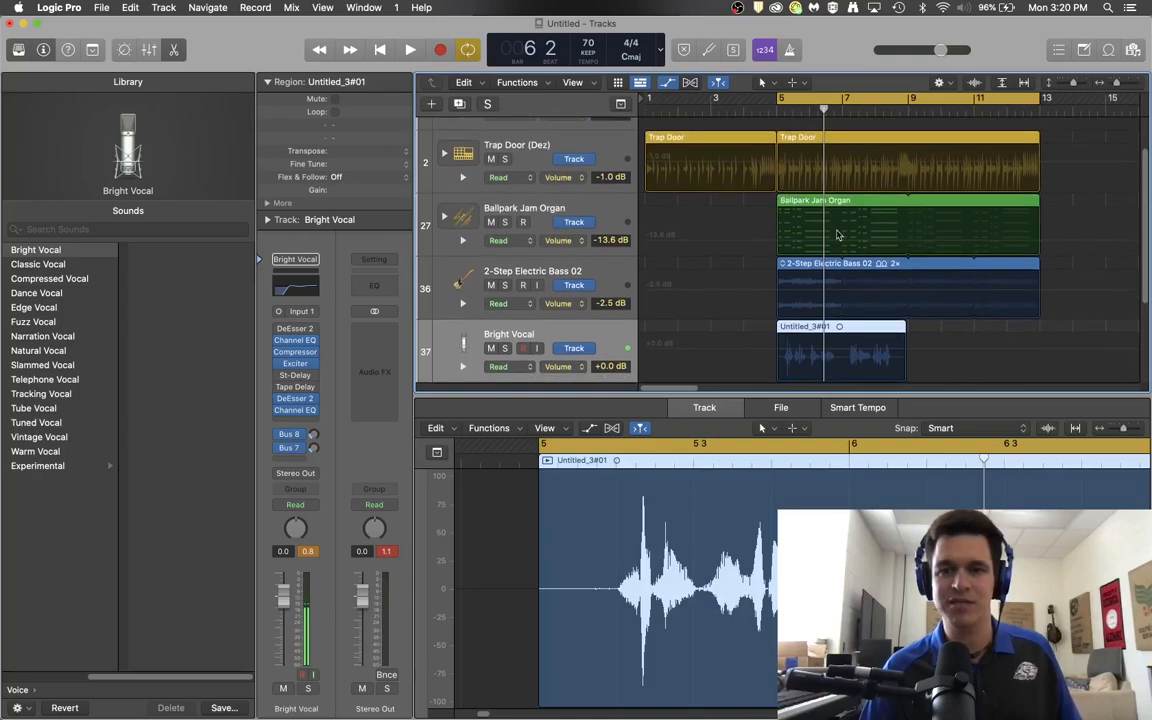
{"action": "scroll", "scroll_direction": "down", "scroll_amount": 3}
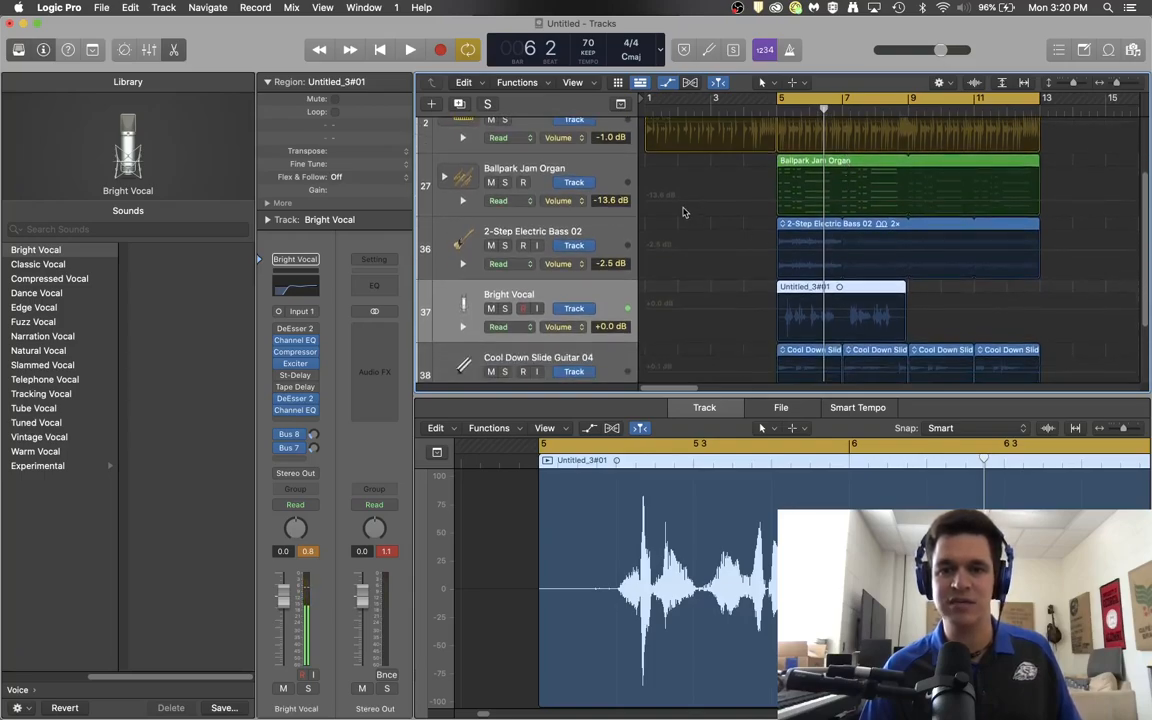
{"action": "mouse_move", "coordinate": [686, 132]}
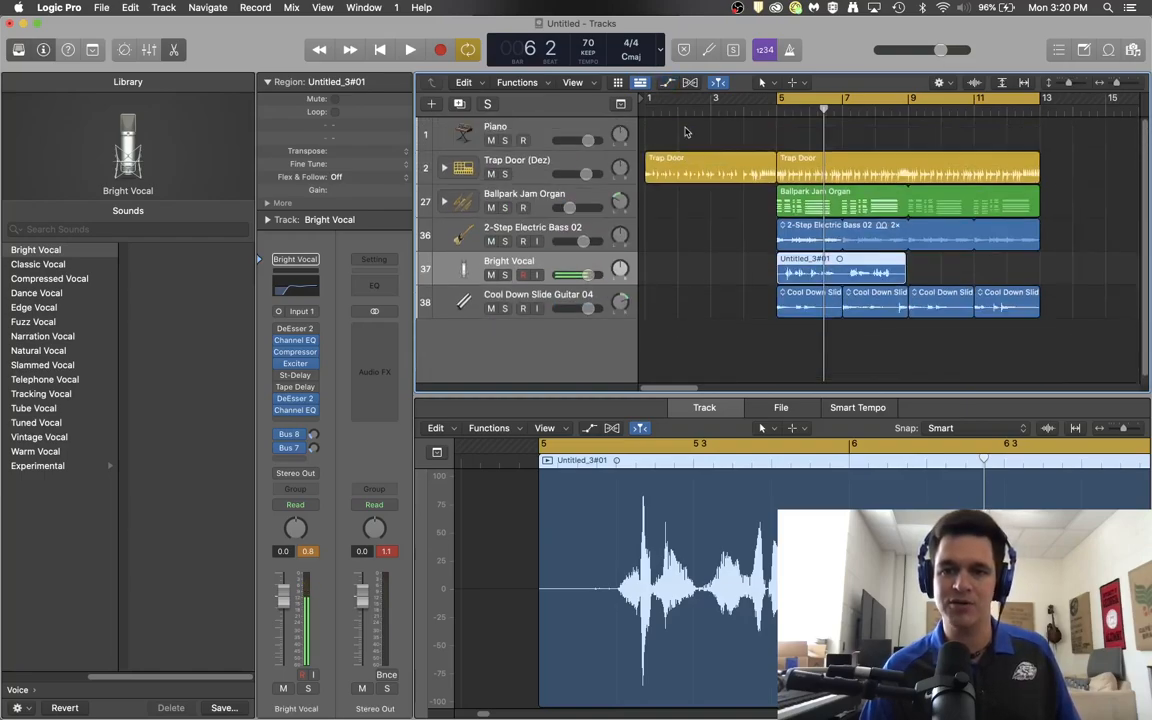
{"action": "scroll", "scroll_direction": "down", "scroll_amount": 3}
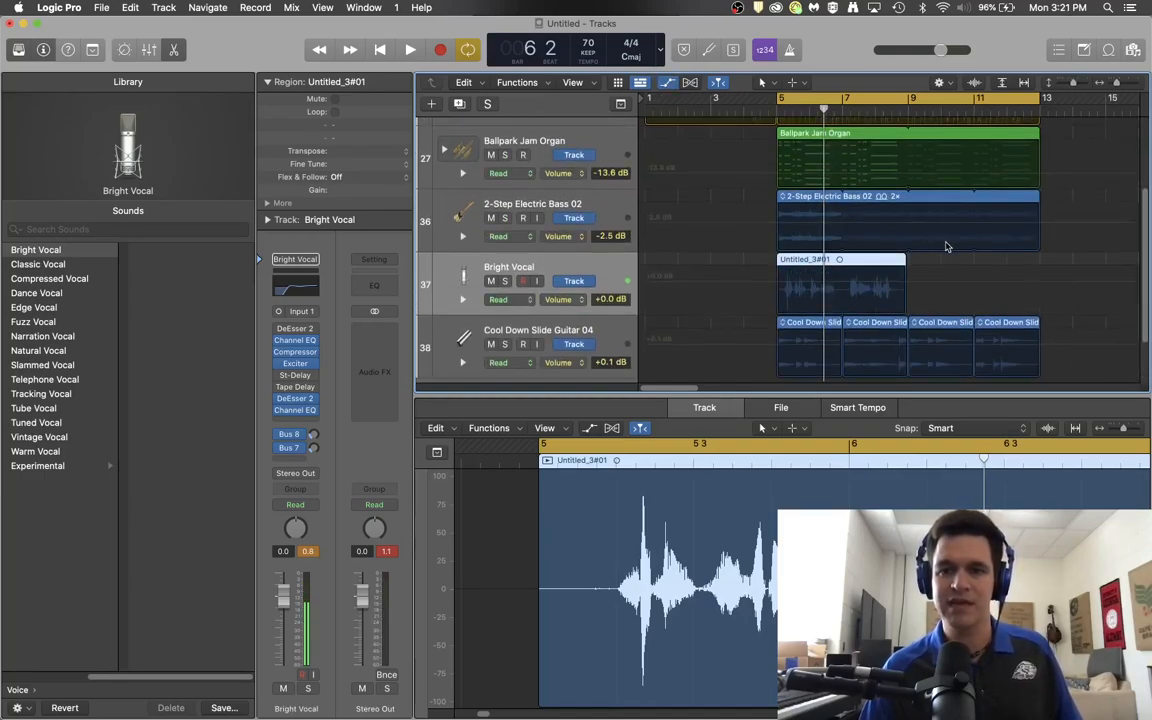
{"action": "scroll", "scroll_direction": "up", "scroll_amount": 3}
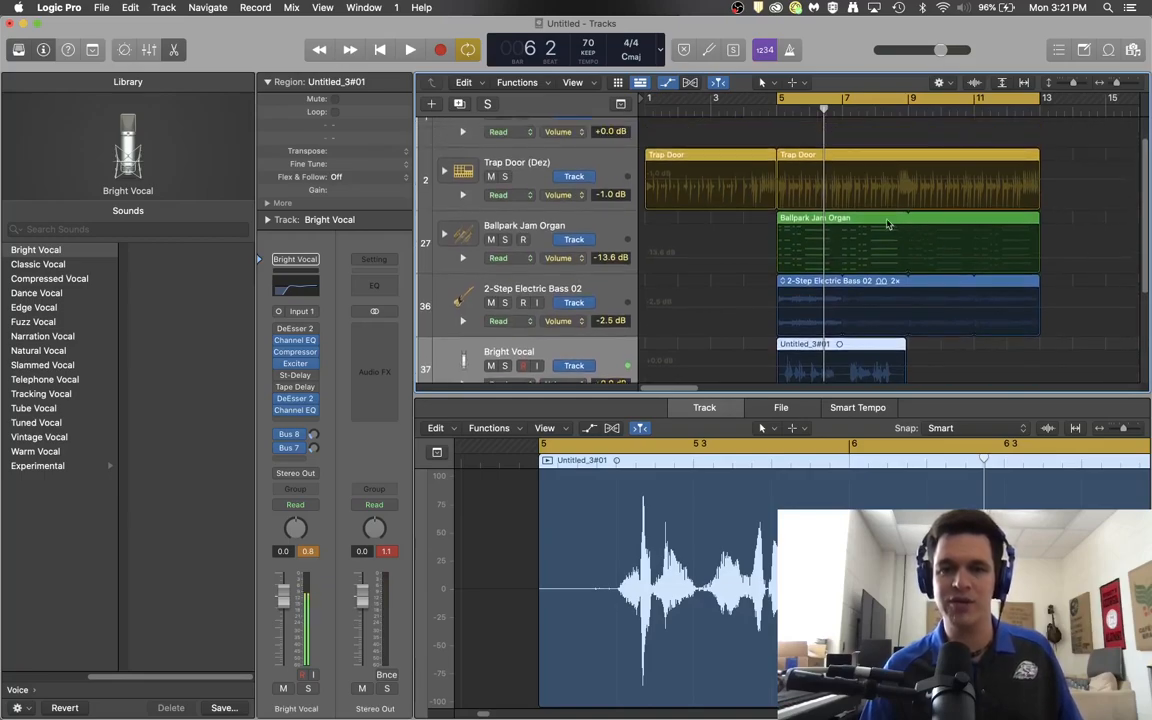
{"action": "mouse_move", "coordinate": [832, 196]}
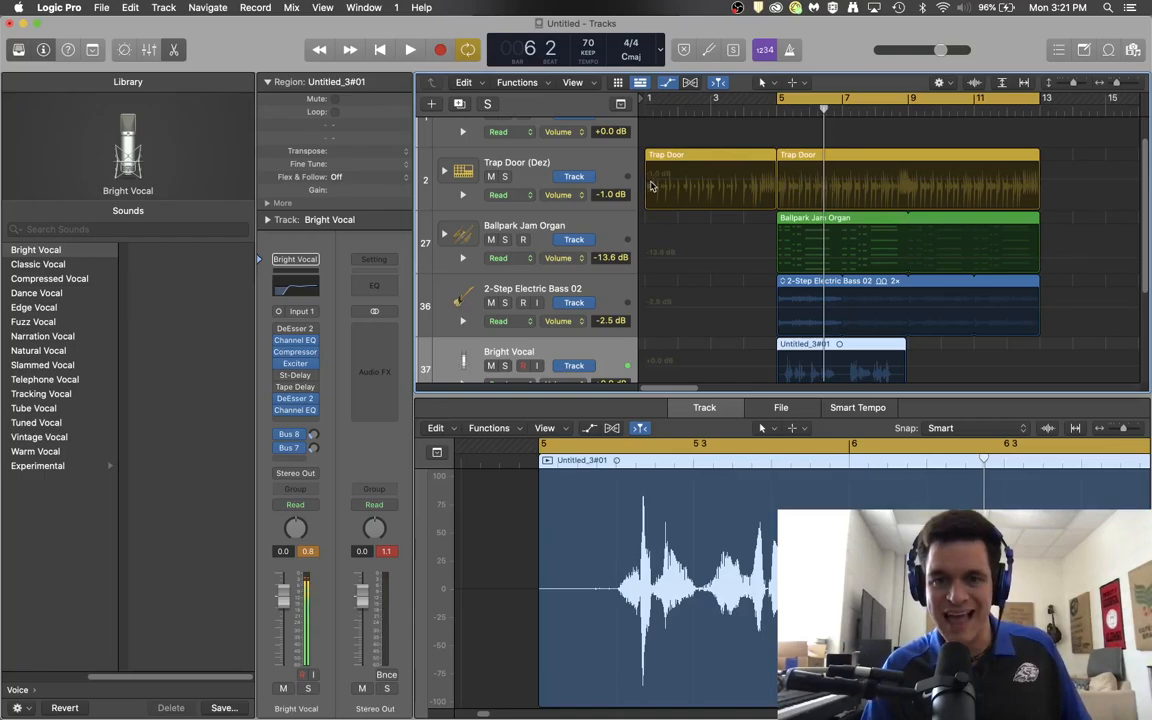
{"action": "mouse_move", "coordinate": [796, 188]}
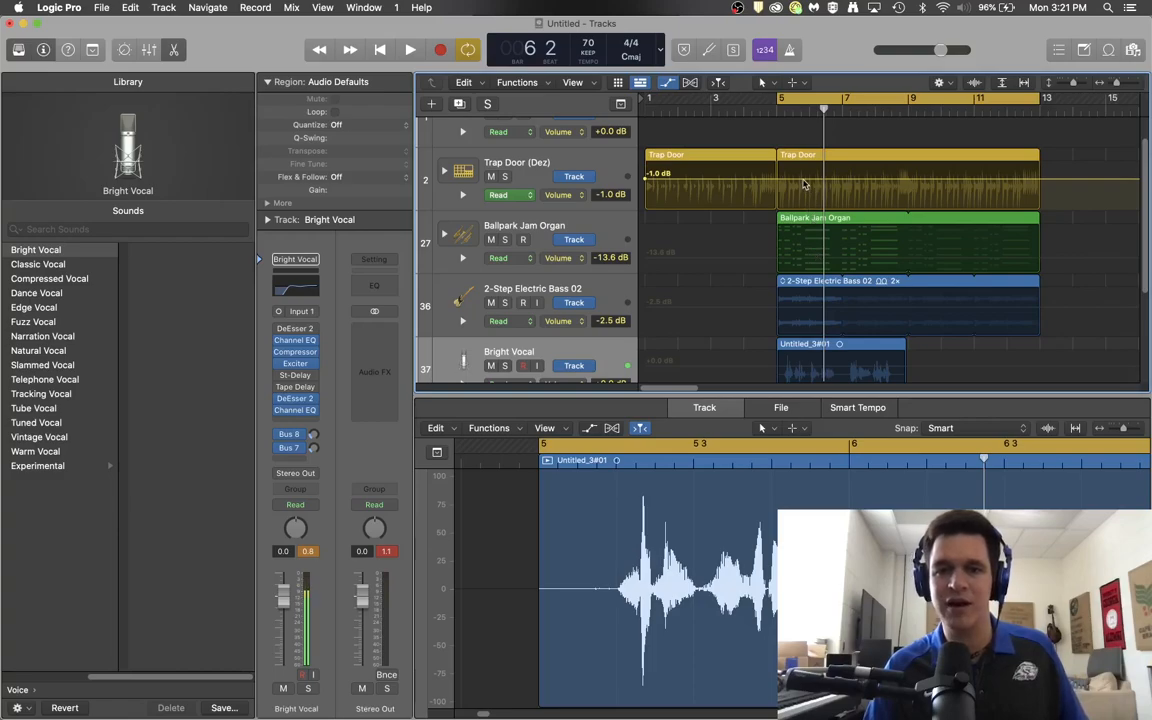
{"action": "mouse_move", "coordinate": [588, 144]}
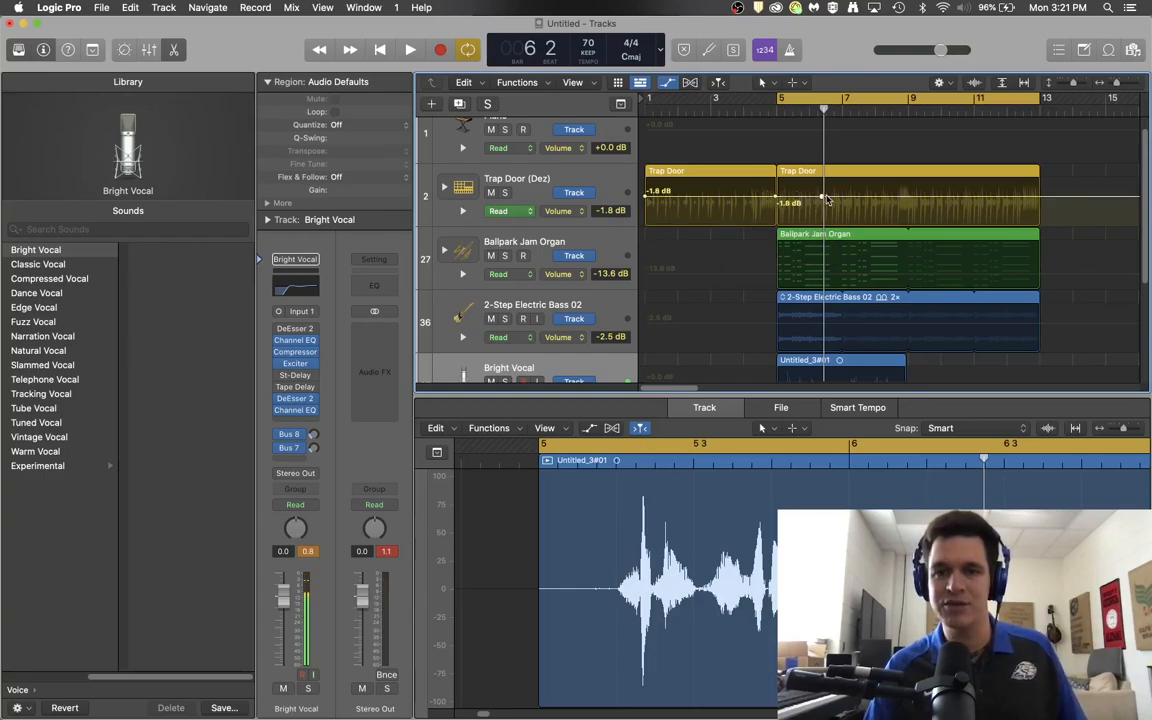
Shape the Trap Door drum volume curve down to about -5.5 dB and back up.
{"action": "left_click_drag", "start_coordinate": [824, 192], "coordinate": [832, 208]}
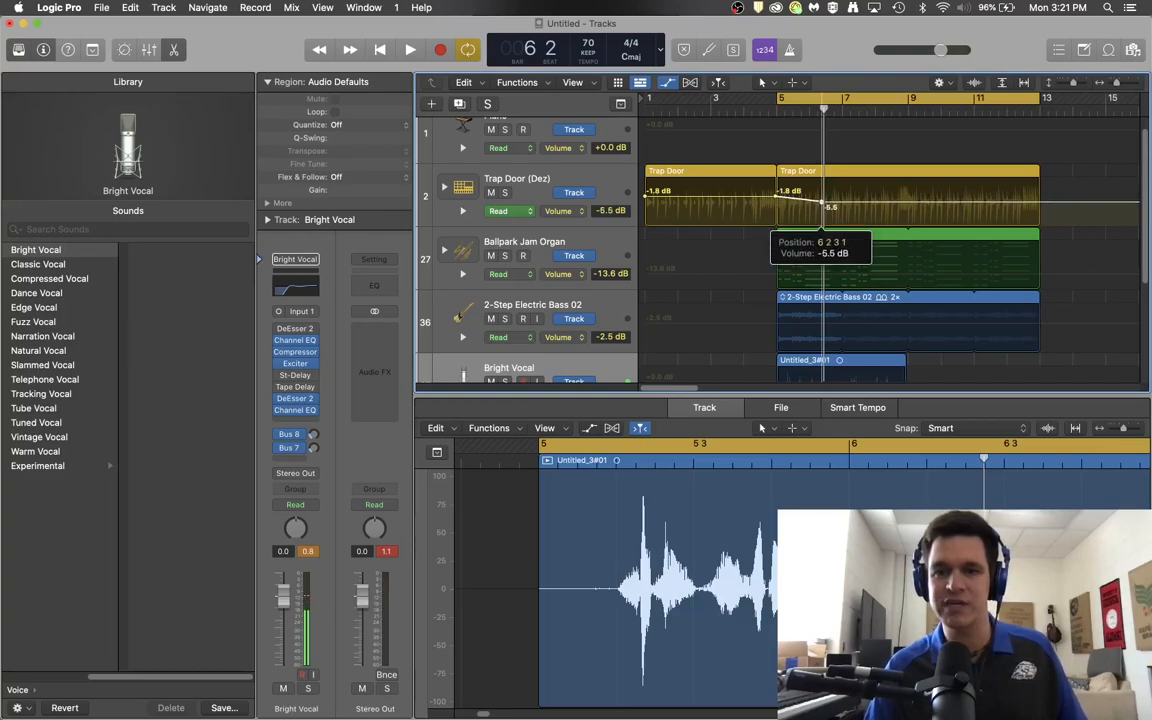
{"action": "mouse_move", "coordinate": [902, 208]}
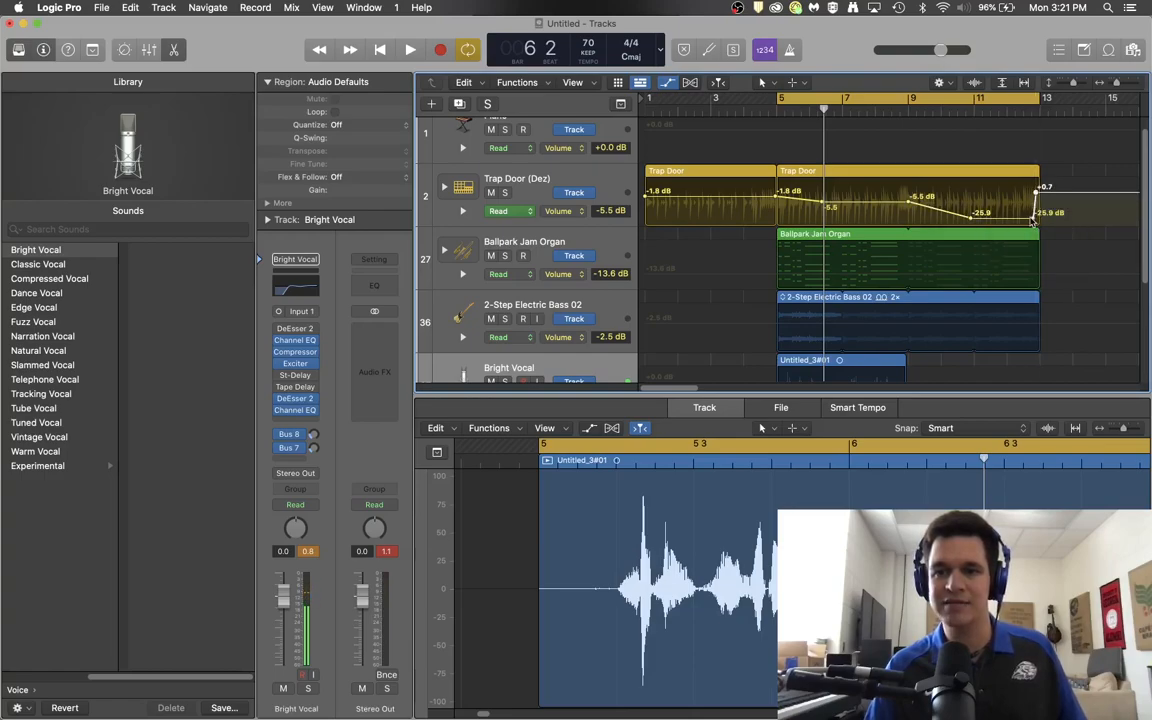
{"action": "left_click_drag", "start_coordinate": [1036, 220], "coordinate": [984, 216]}
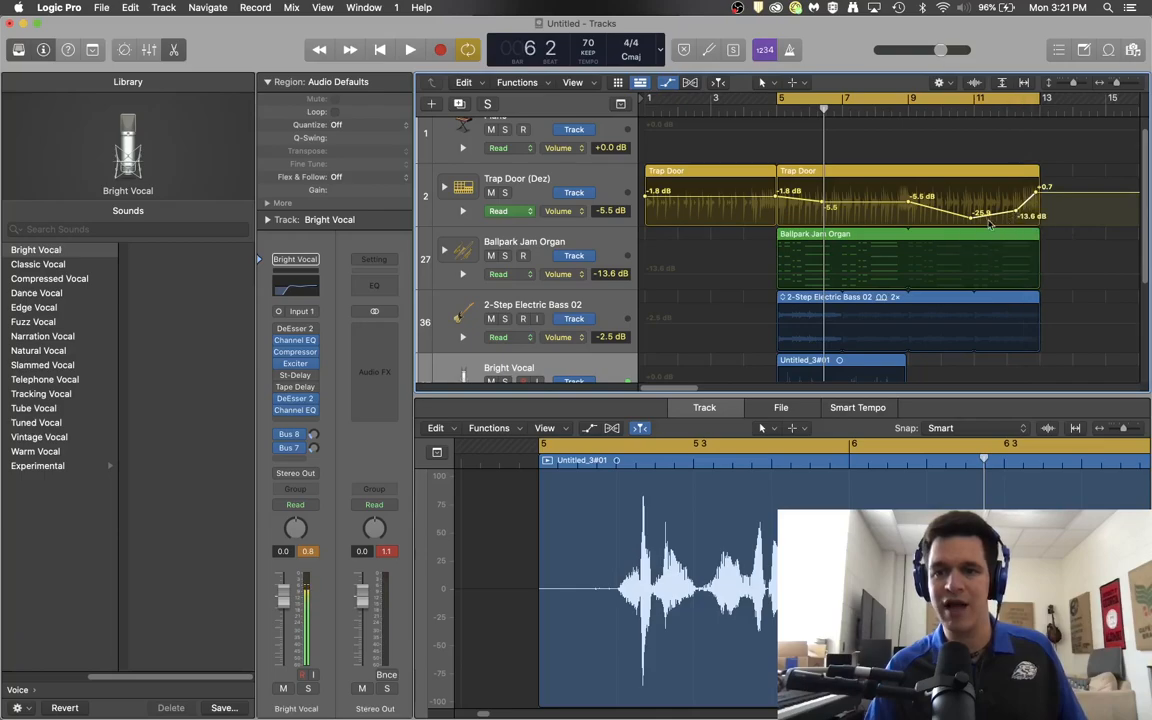
{"action": "scroll", "scroll_direction": "down", "scroll_amount": 3}
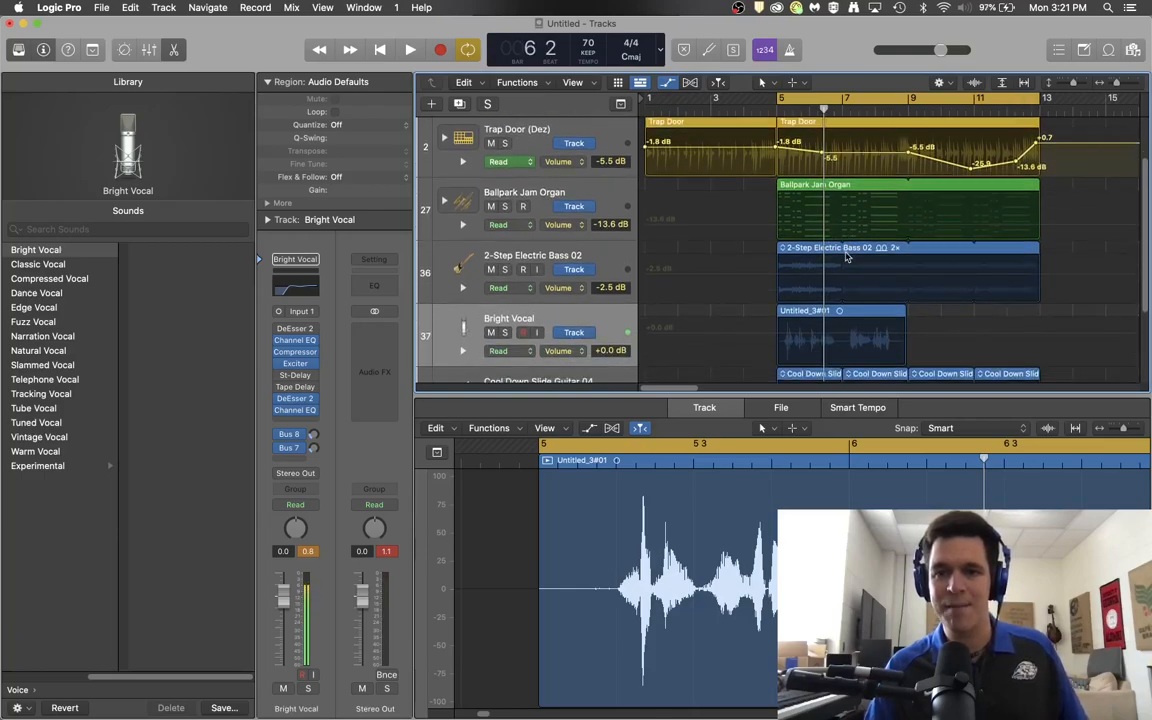
Scroll down past the bass track to the Cool Down Slide Guitar 04 lane.
{"action": "scroll", "scroll_direction": "down", "scroll_amount": 3}
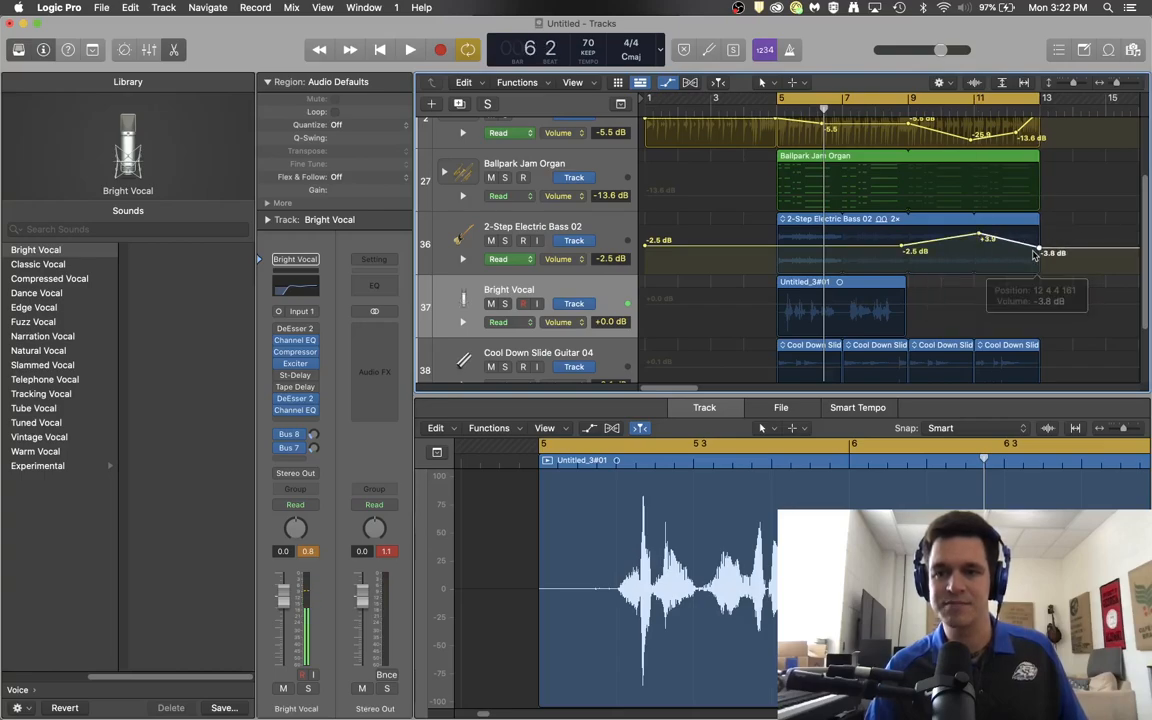
{"action": "scroll", "scroll_direction": "down", "scroll_amount": 3}
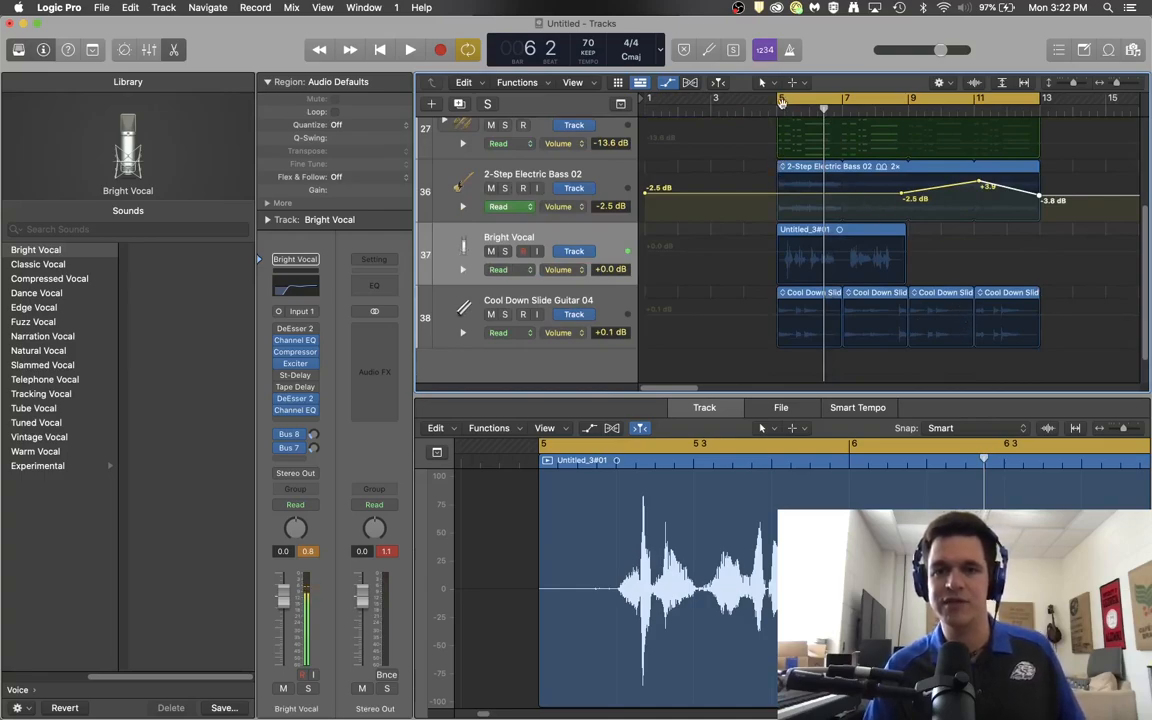
Draw a wavy volume curve with peaks and dips on the guitar track.
{"action": "left_click", "coordinate": [766, 84]}
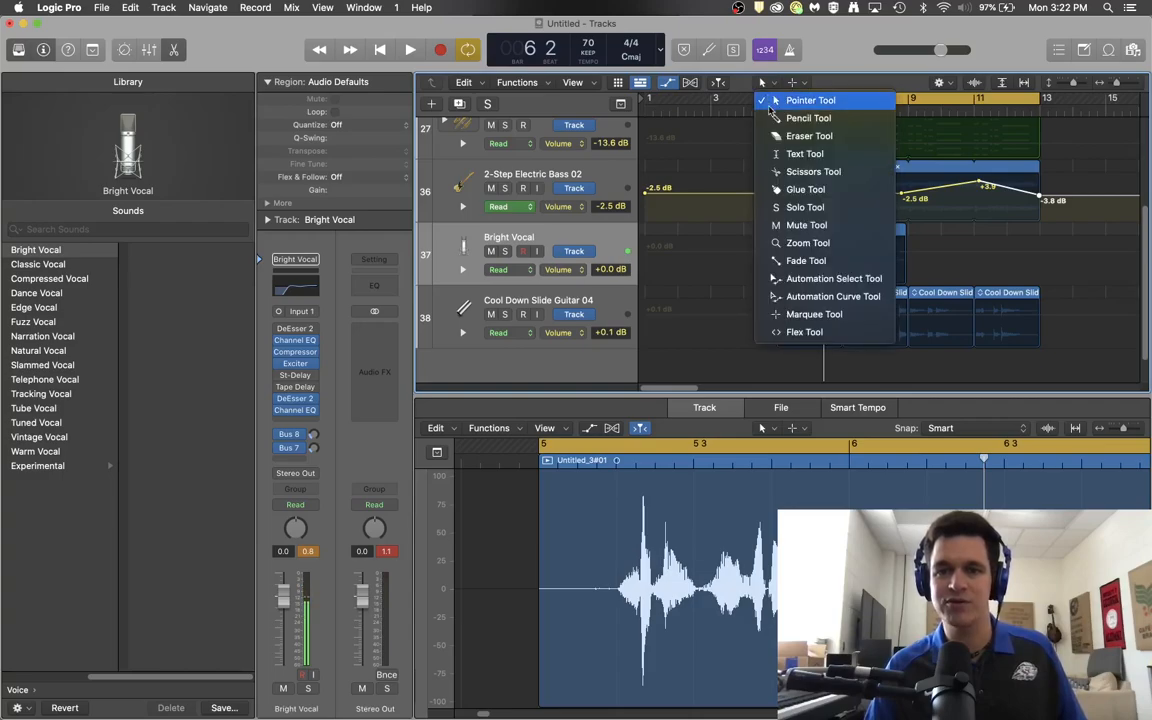
{"action": "mouse_move", "coordinate": [806, 260]}
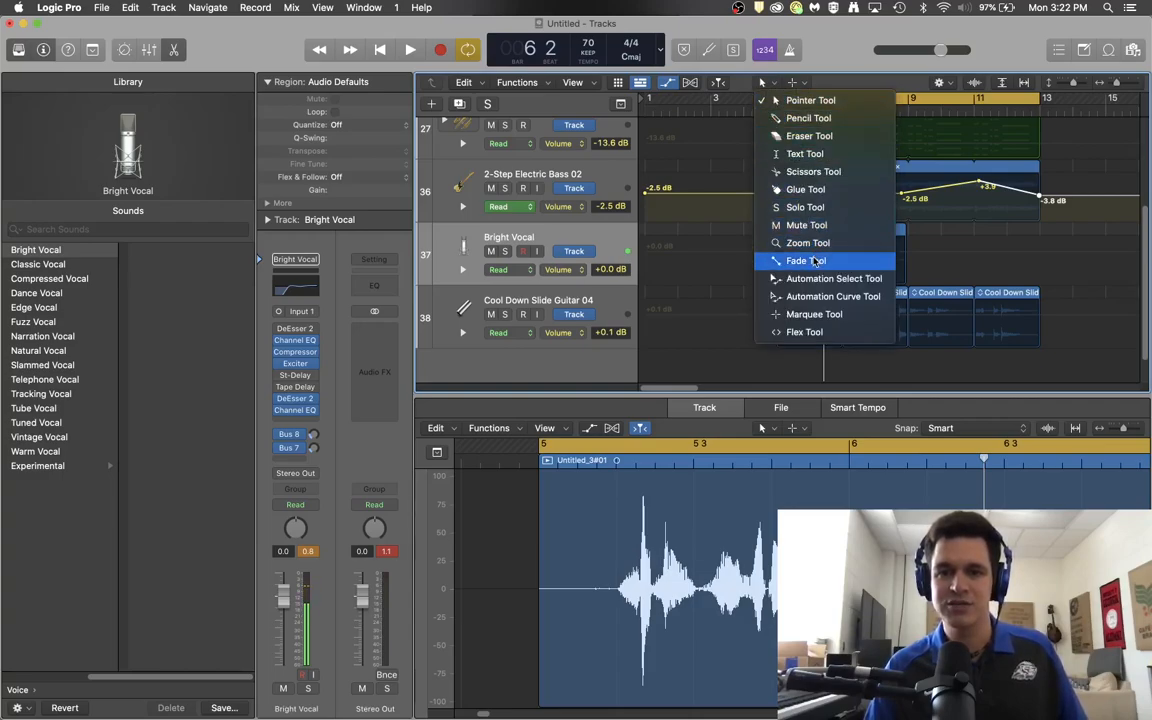
{"action": "mouse_move", "coordinate": [808, 118]}
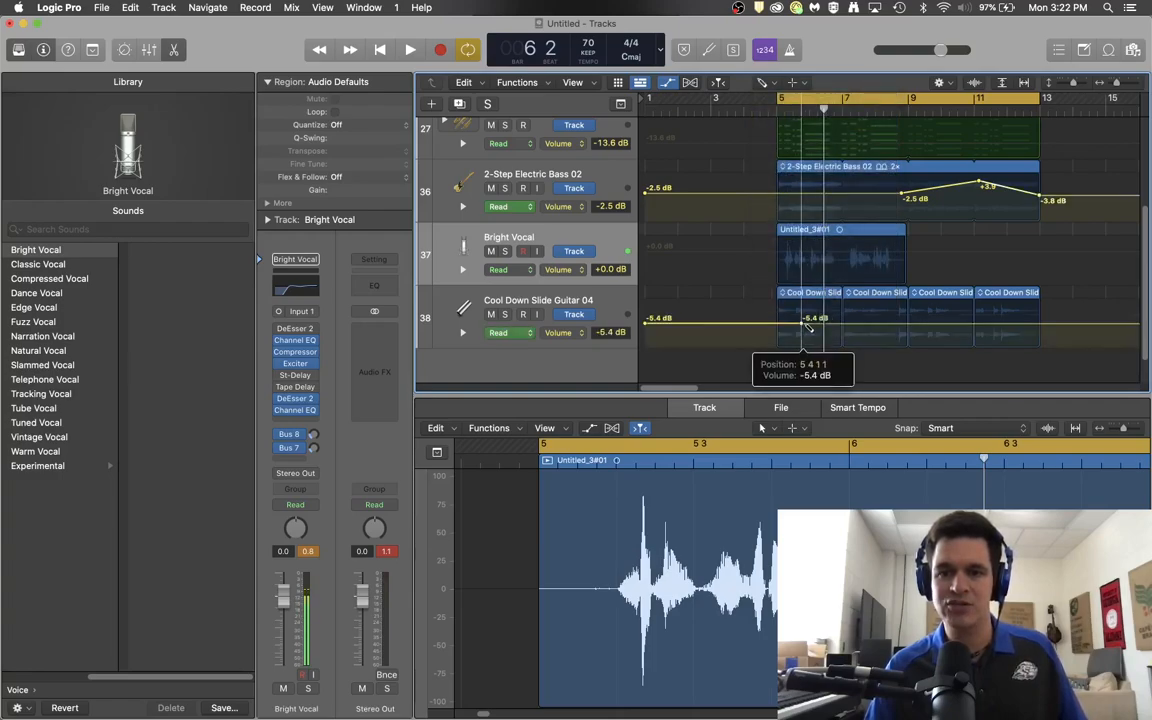
{"action": "left_click_drag", "start_coordinate": [810, 324], "coordinate": [836, 308]}
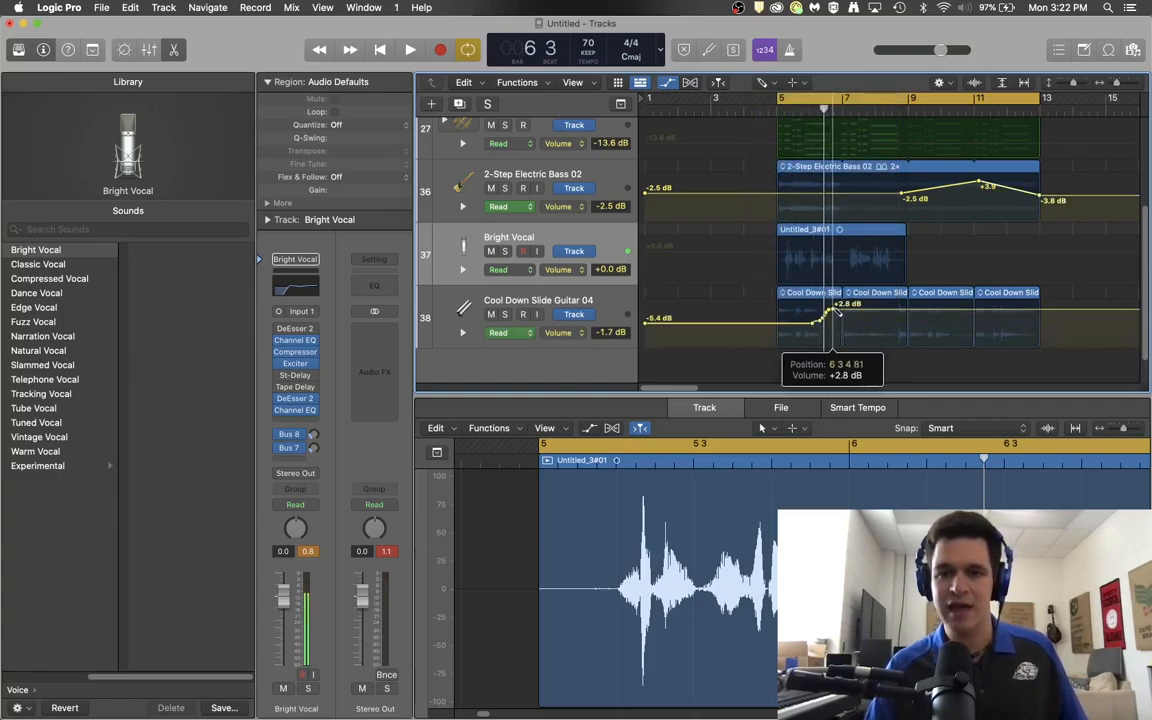
{"action": "left_click_drag", "start_coordinate": [840, 316], "coordinate": [864, 324]}
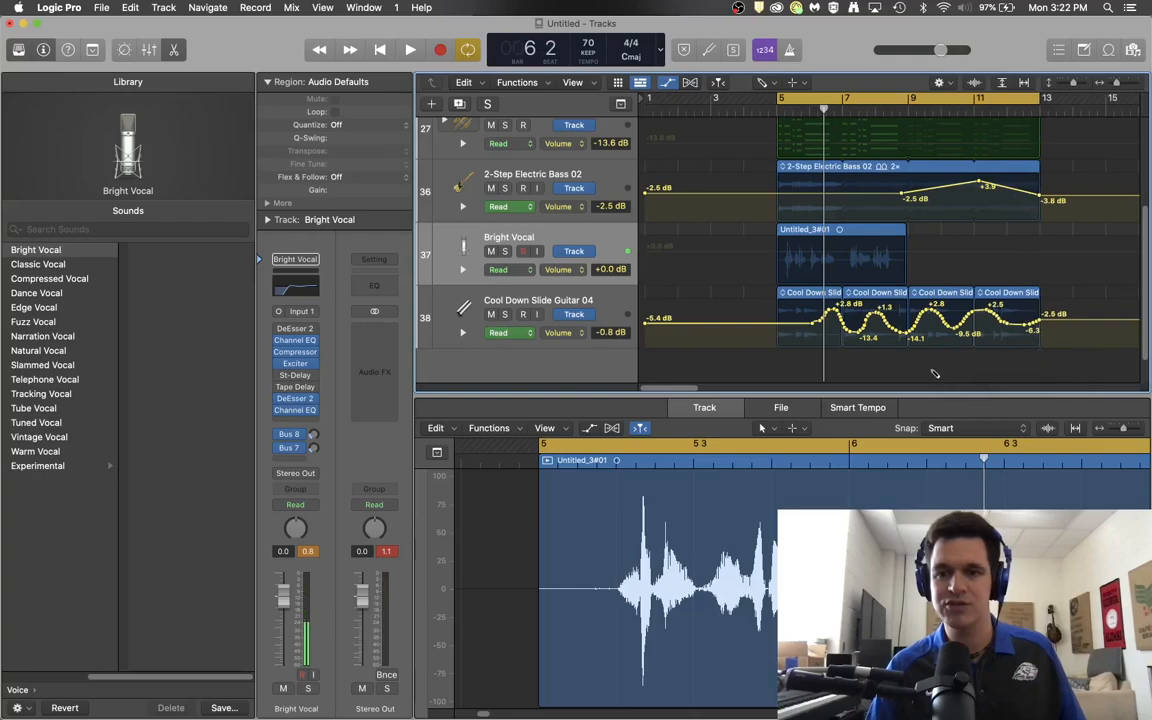
Redraw the guitar volume freehand with the Pencil Tool, flattening it near -5 dB.
{"action": "left_click", "coordinate": [764, 82]}
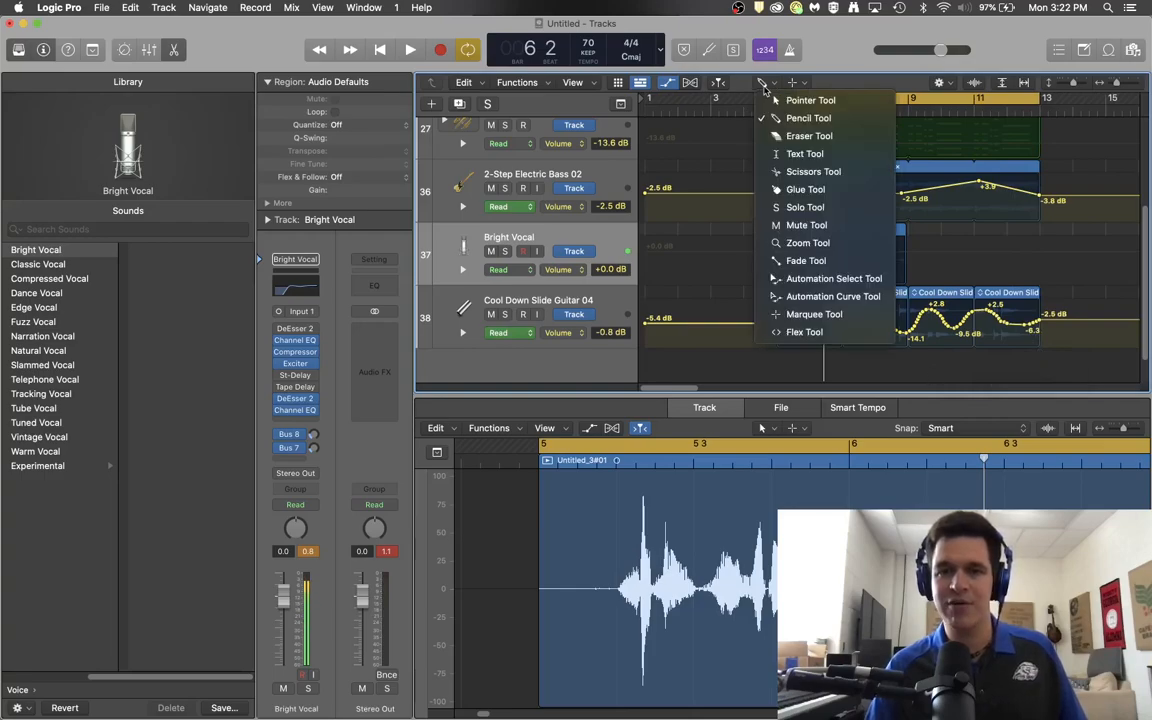
{"action": "left_click", "coordinate": [810, 100]}
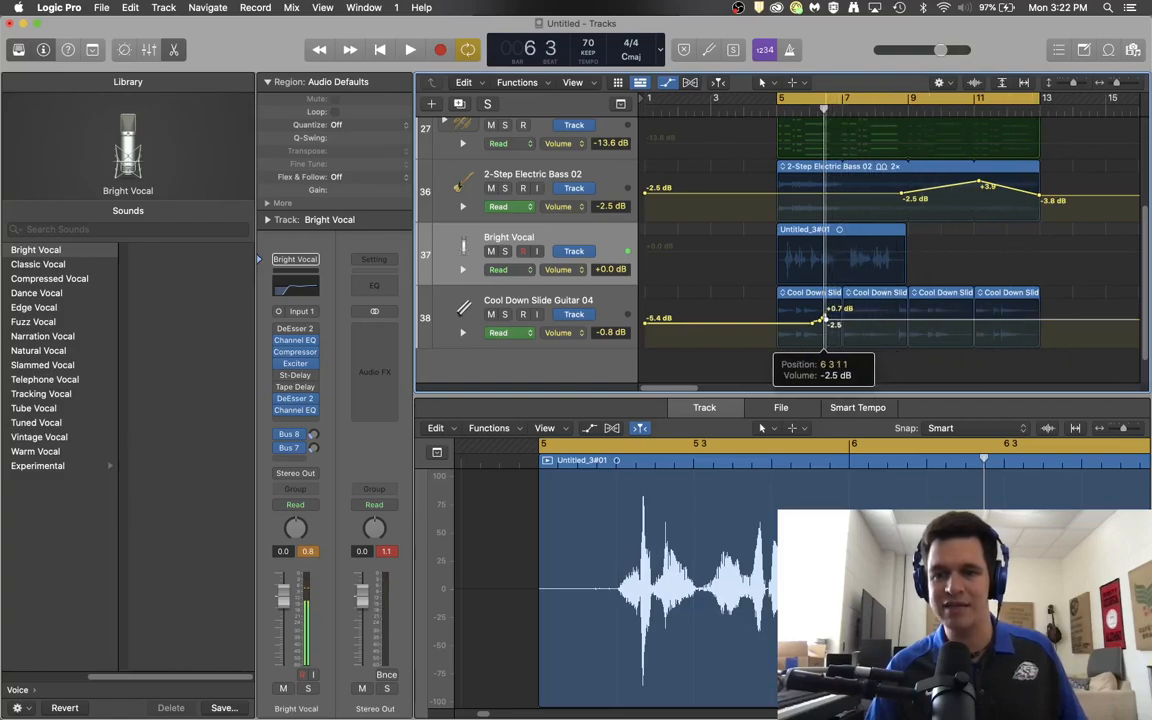
{"action": "left_click_drag", "start_coordinate": [832, 318], "coordinate": [776, 336]}
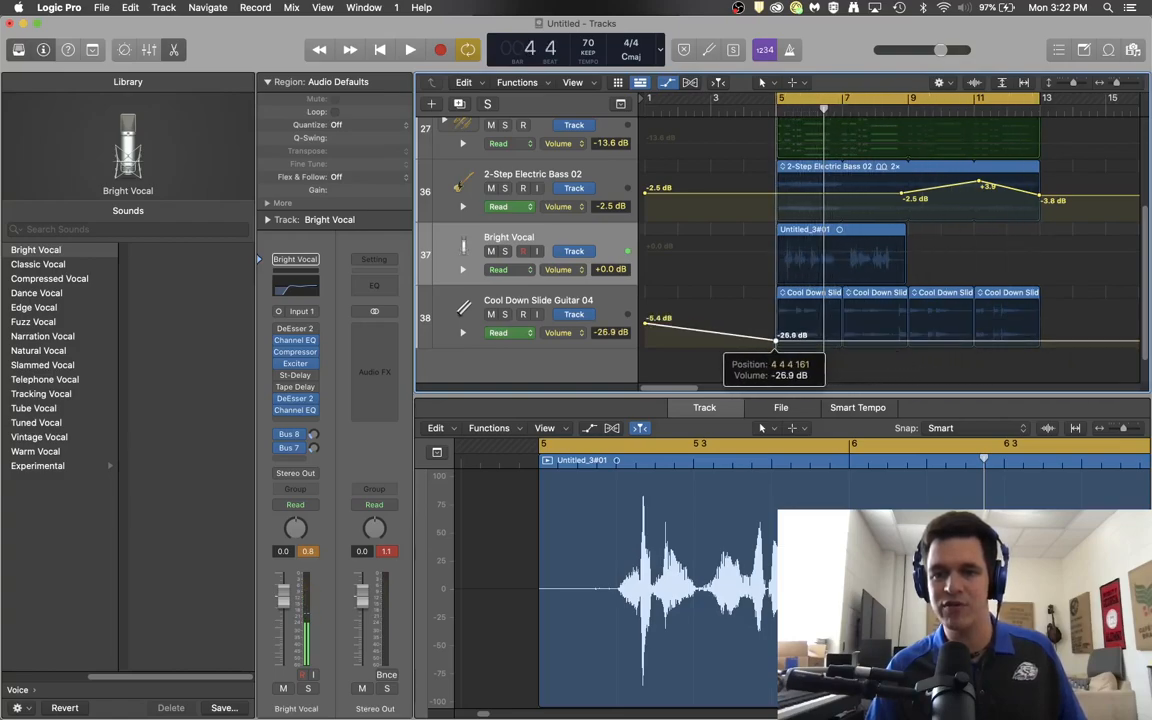
{"action": "left_click_drag", "start_coordinate": [776, 336], "coordinate": [776, 328]}
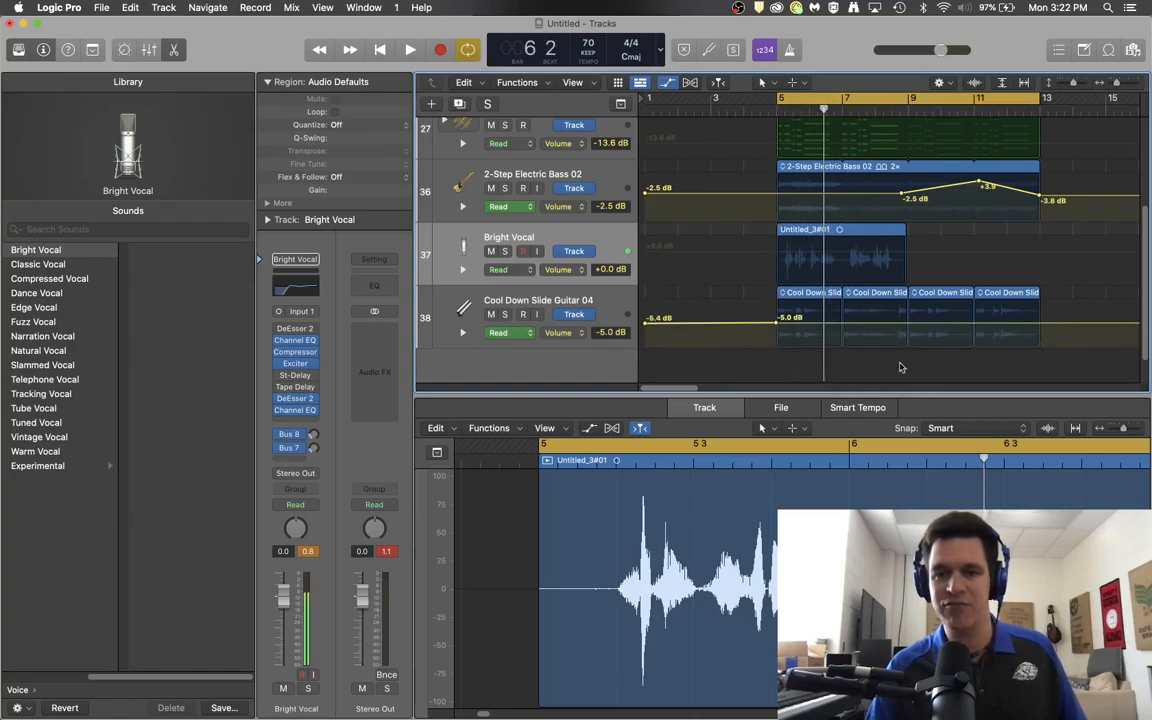
{"action": "scroll", "scroll_direction": "up", "scroll_amount": 3}
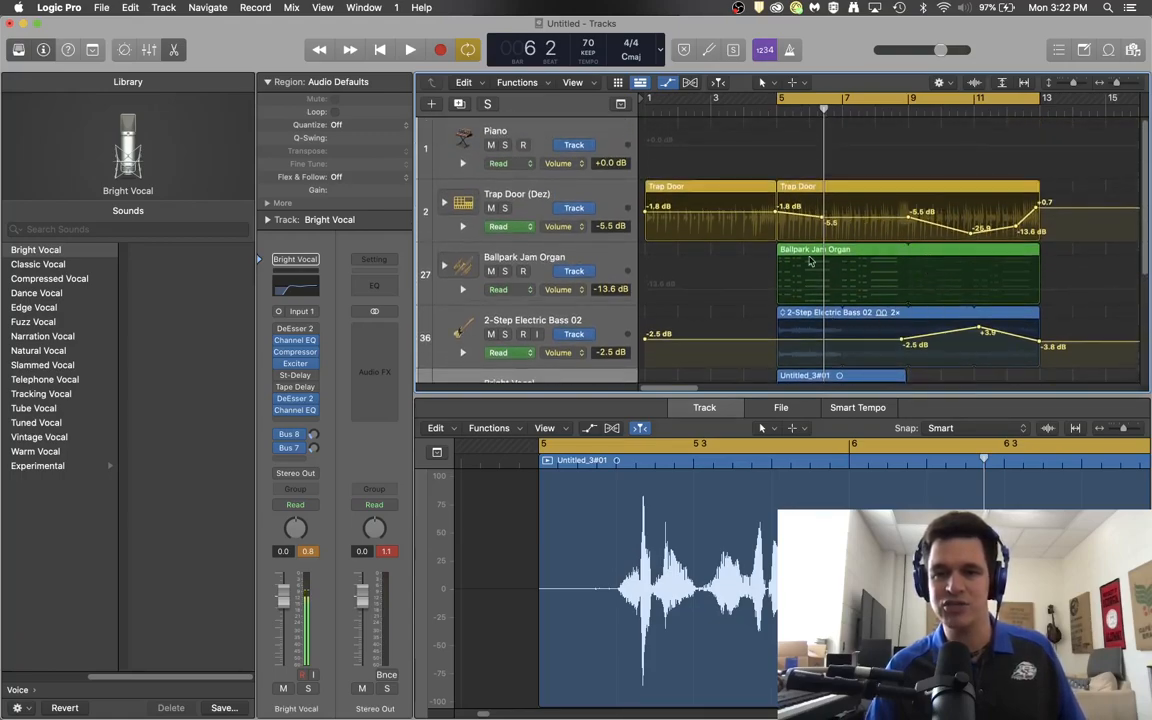
{"action": "mouse_move", "coordinate": [970, 274]}
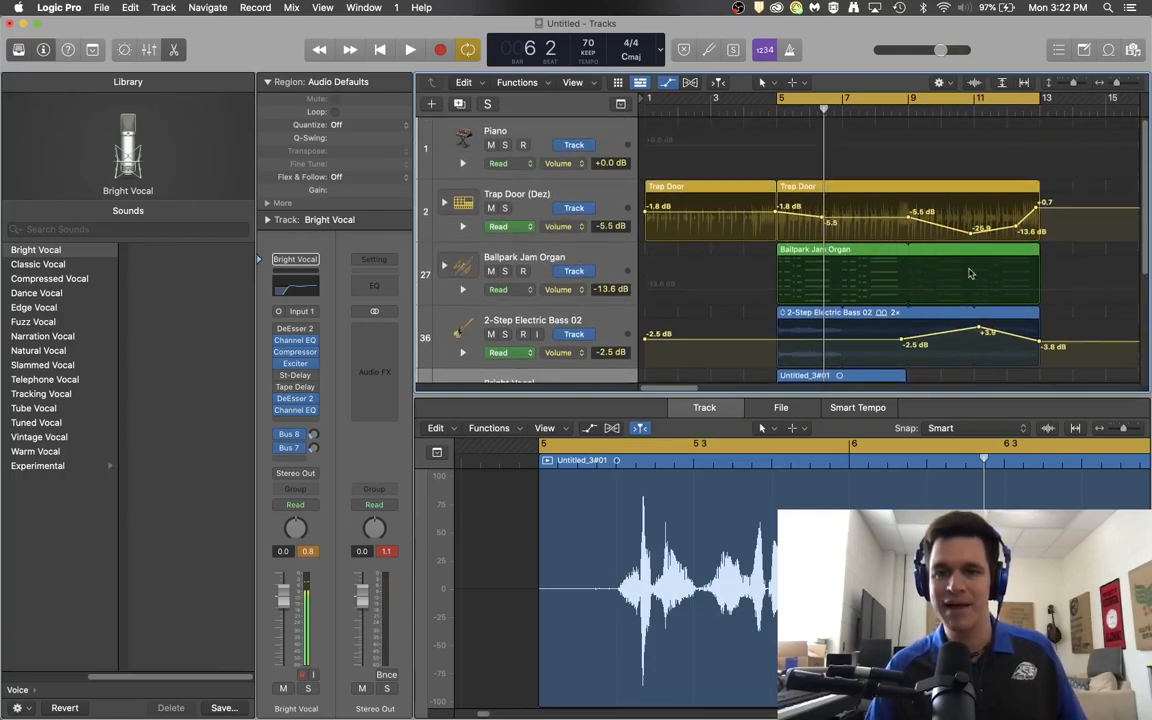
{"action": "scroll", "scroll_direction": "down", "scroll_amount": 3}
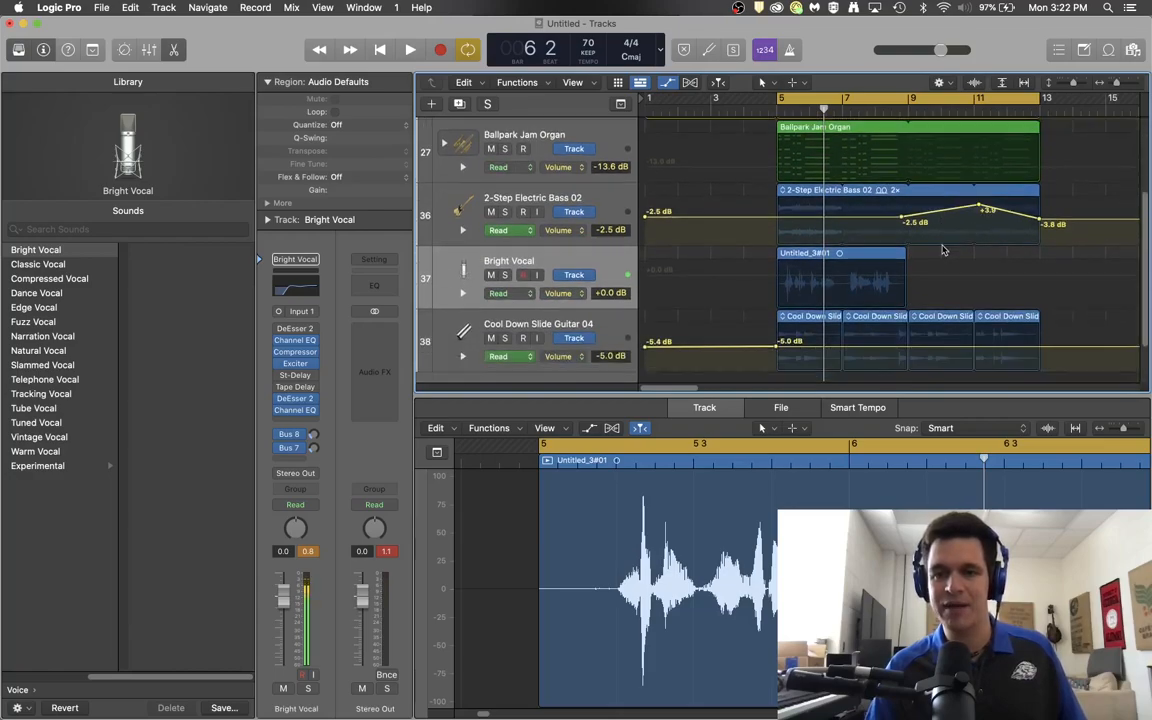
{"action": "scroll", "scroll_direction": "up", "scroll_amount": 3}
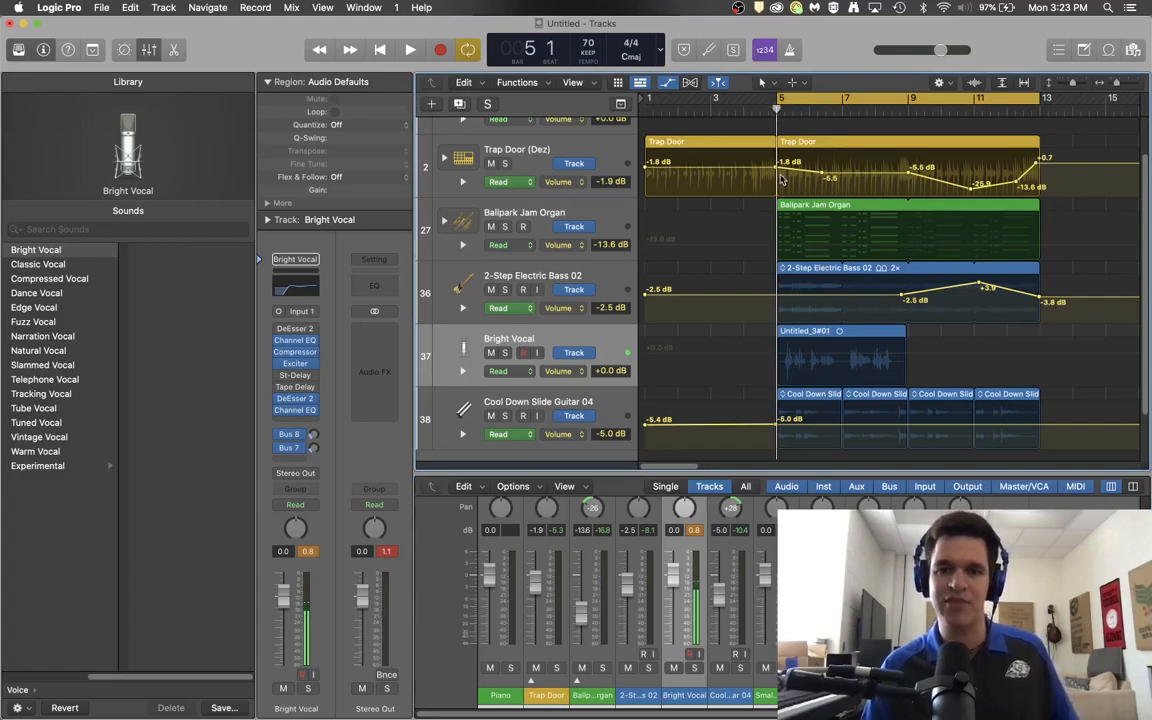
Play the project with the mixer open so faders follow the automation.
{"action": "left_click", "coordinate": [410, 48]}
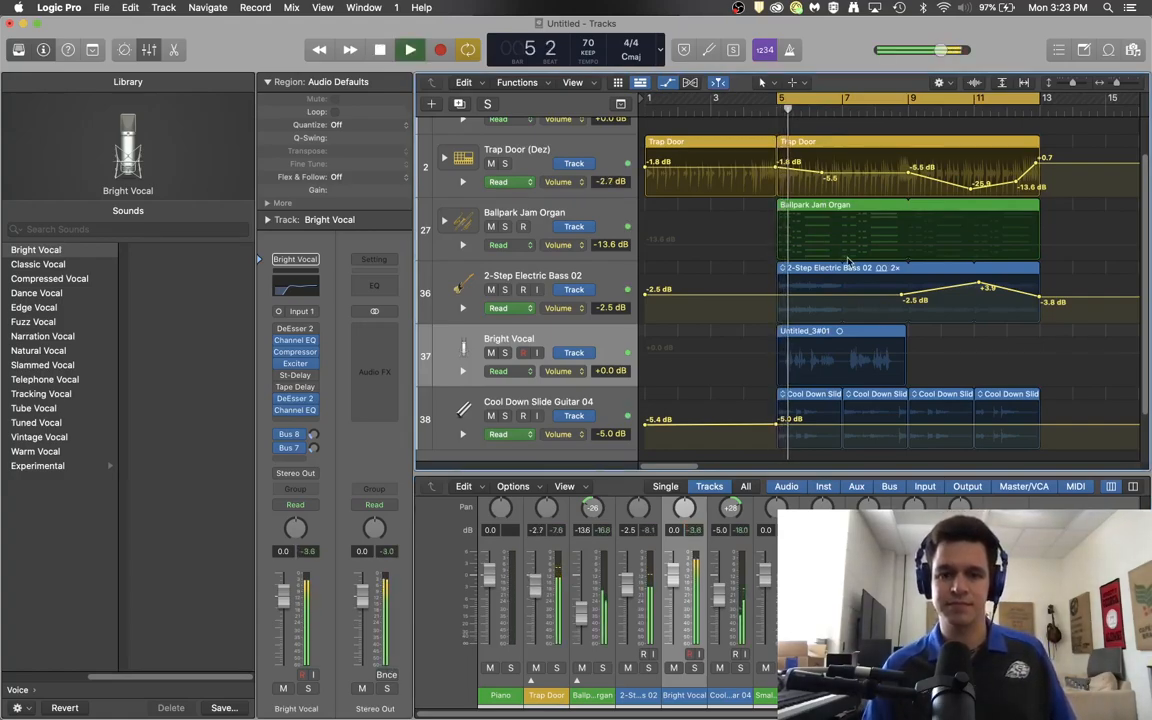